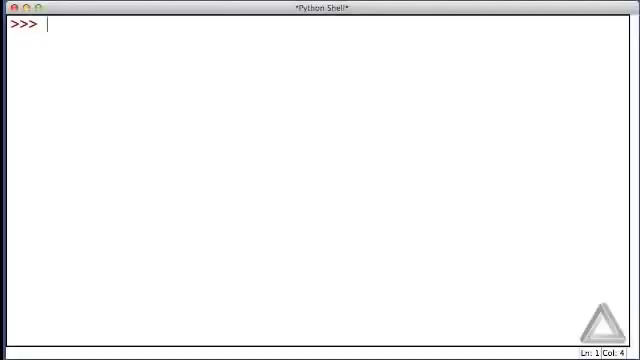
# Step: Enter the comment '# Built-in functions: print() and help().' at the prompt
pyautogui.write('#')
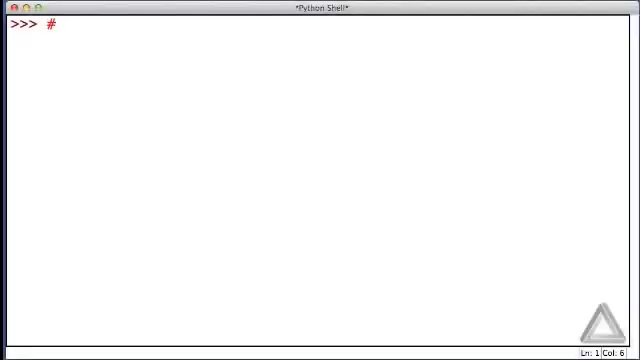
pyautogui.write('Built')
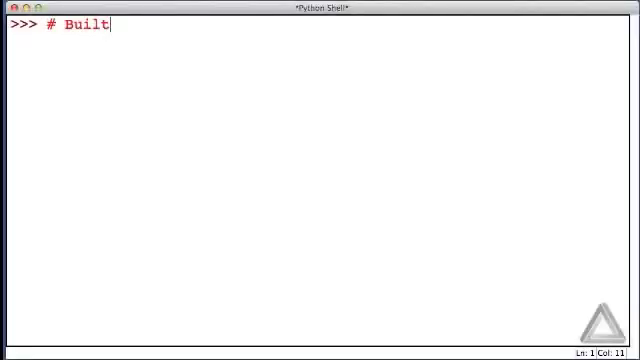
pyautogui.write('-in')
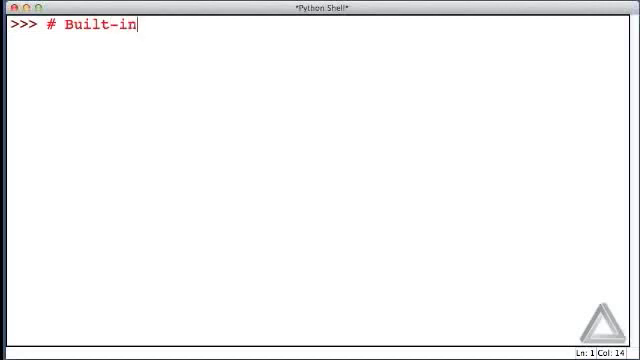
pyautogui.write('functio')
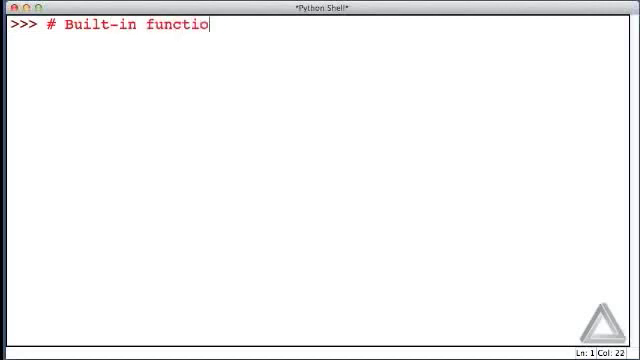
pyautogui.write('ns')
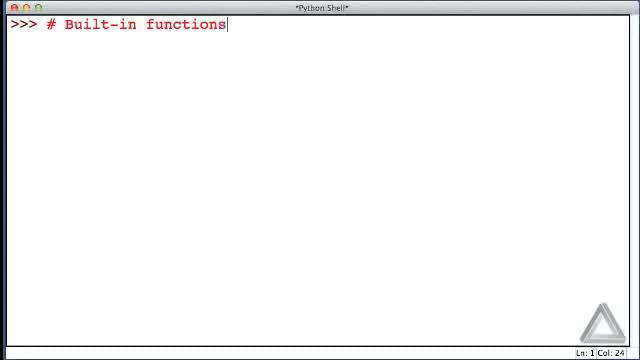
pyautogui.write(': print()')
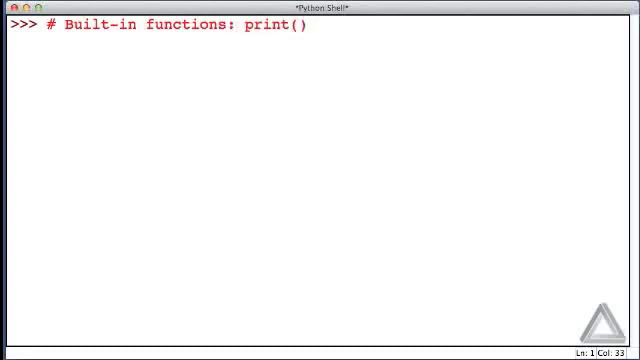
pyautogui.write('and help')
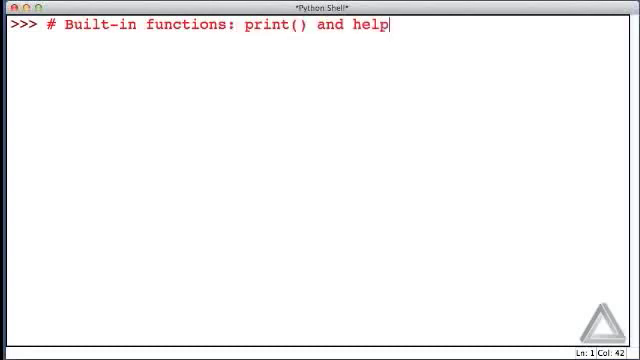
pyautogui.write('().')
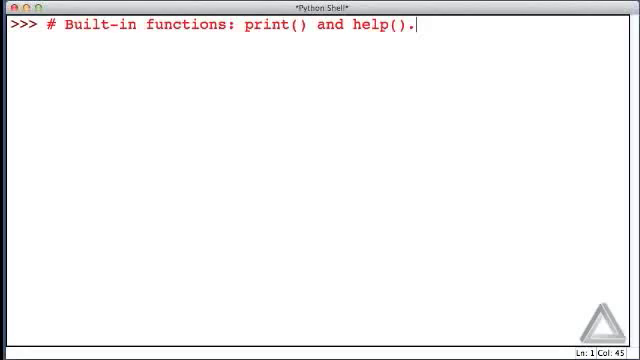
pyautogui.press('Return')
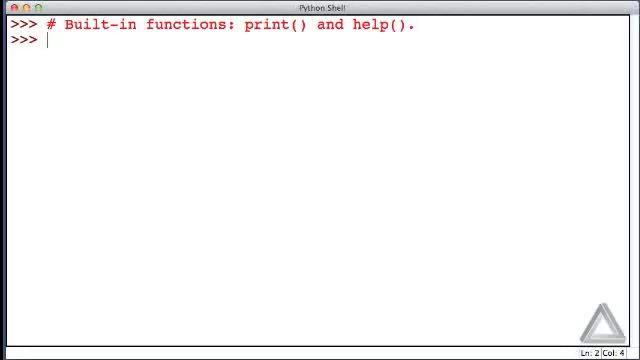
# Step: Begin a second comment reading '# type() function'
pyautogui.write('#')
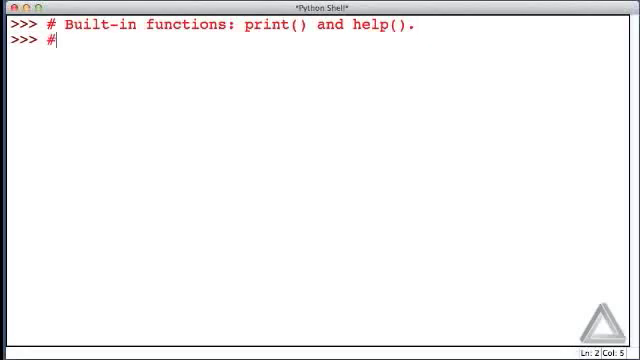
pyautogui.write('type')
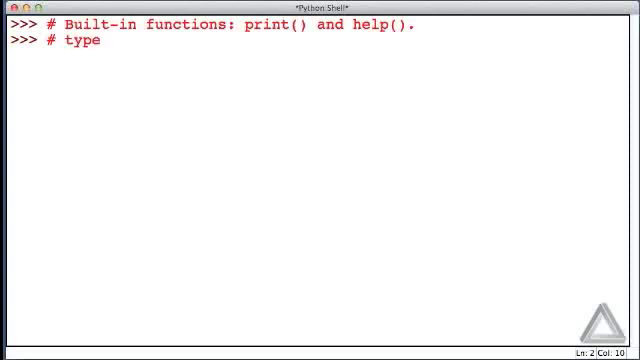
pyautogui.write('() function')
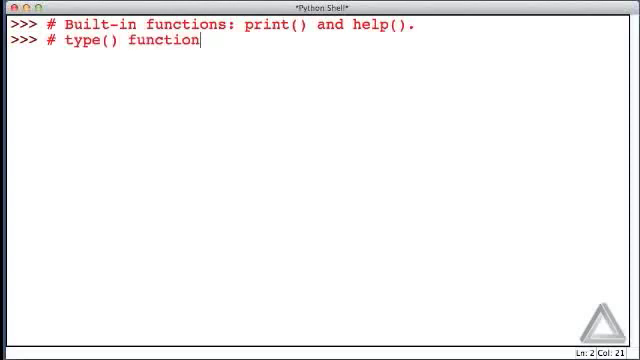
# Step: Finish the type() comment and enter '# Object: id, type, value.'
pyautogui.press('Return')
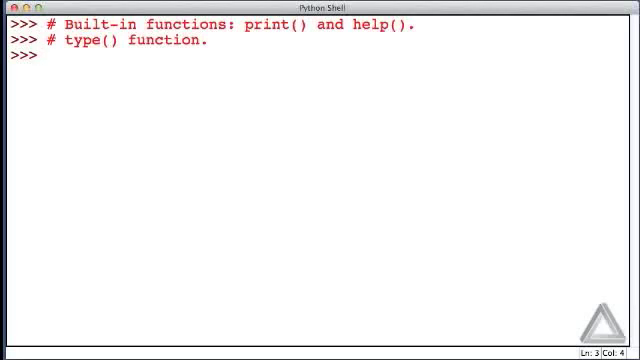
pyautogui.write('# Object:')
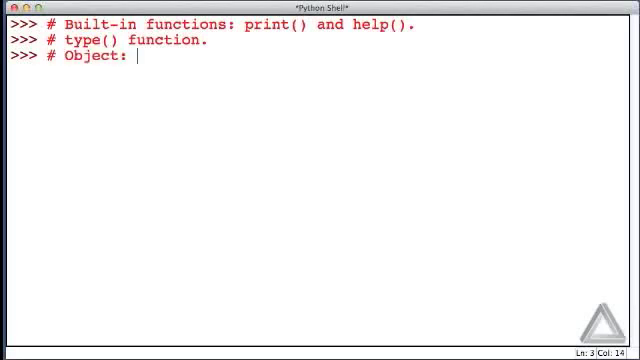
pyautogui.write('id,')
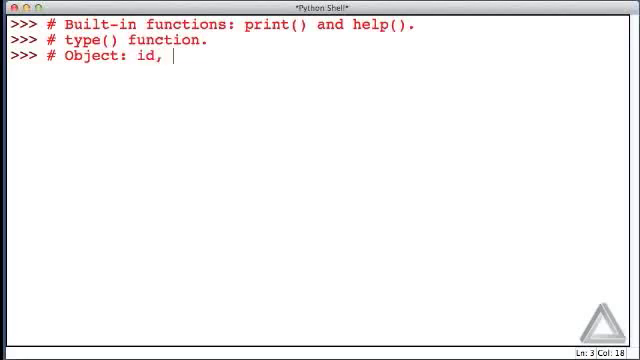
pyautogui.write('type,')
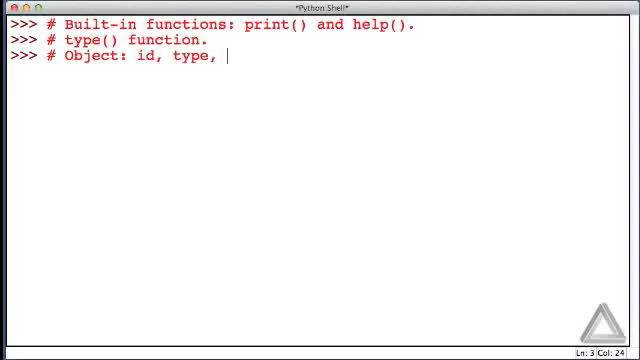
pyautogui.write('valu')
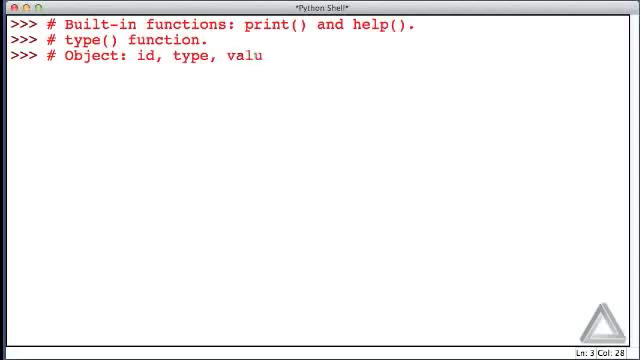
pyautogui.write('e.')
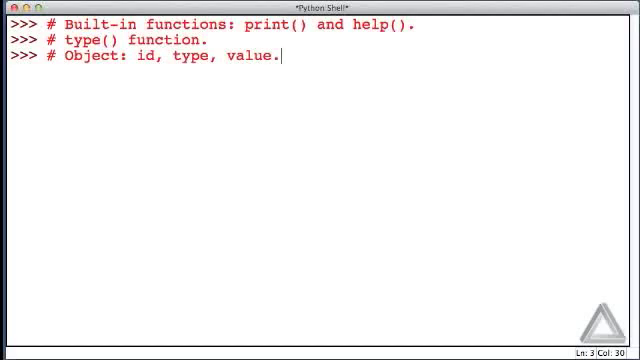
pyautogui.press('Return')
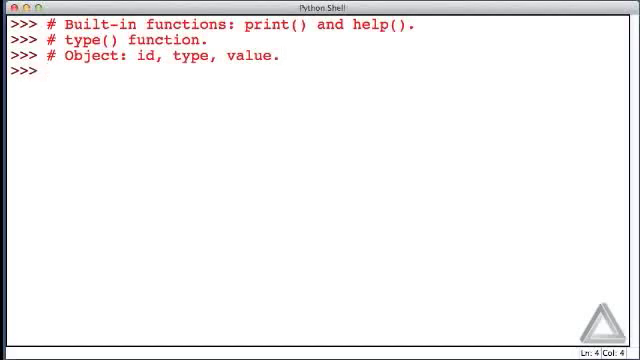
# Step: Evaluate type(42) and get <class 'int'>
pyautogui.write('type')
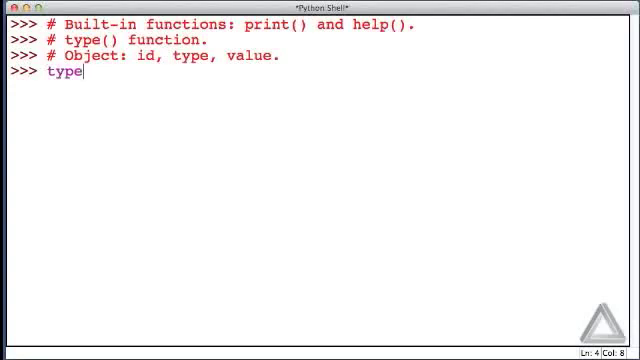
pyautogui.write('(')
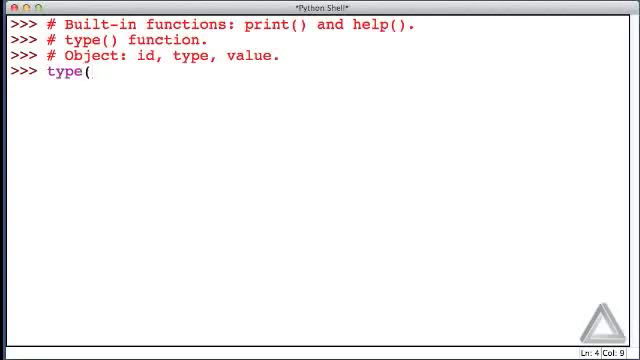
pyautogui.write('42)')
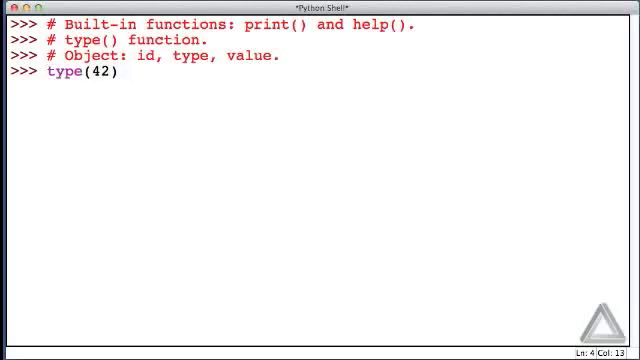
pyautogui.press('Return')
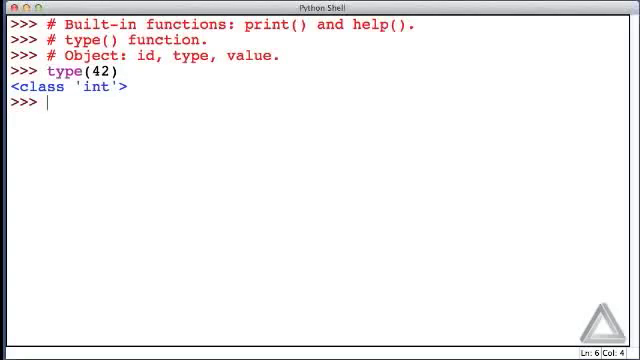
# Step: Evaluate type(-42.1234) and get <class 'float'>
pyautogui.write('type(')
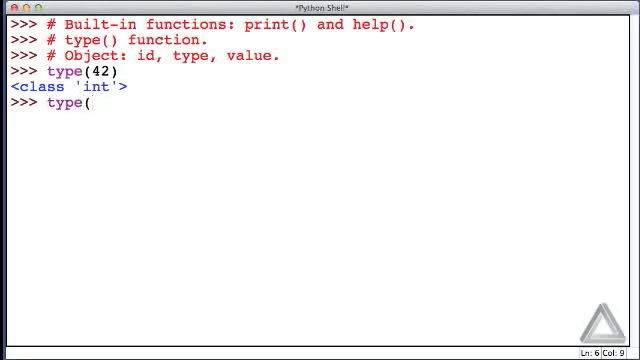
pyautogui.write('-4')
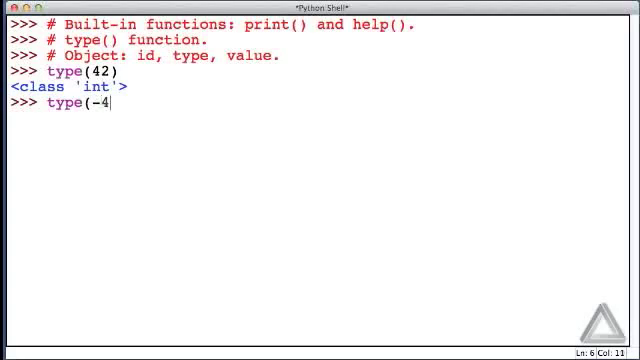
pyautogui.write('2.123')
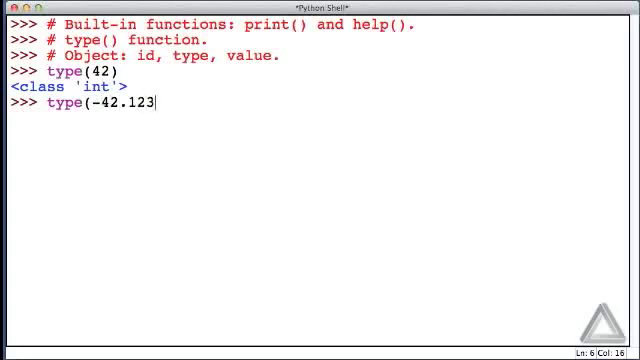
pyautogui.write('4)')
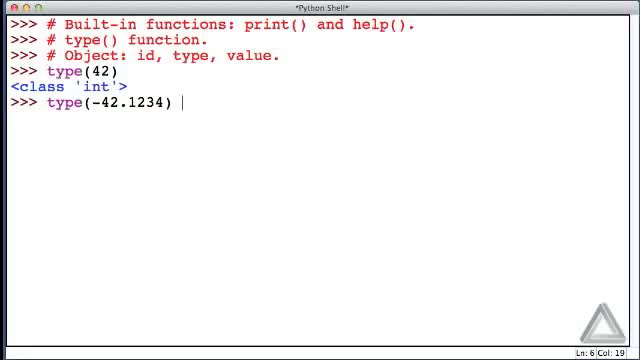
pyautogui.press('Return')
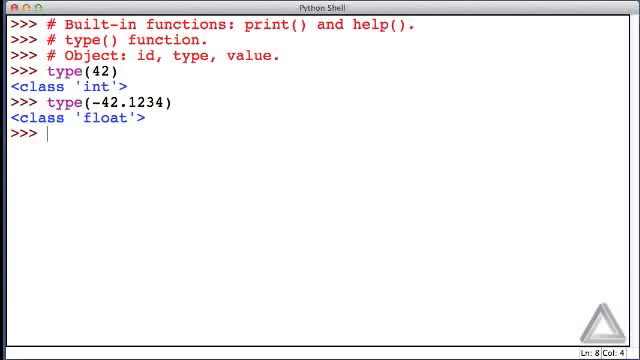
# Step: Evaluate type("Hello") and get <class 'str'>
pyautogui.write('type')
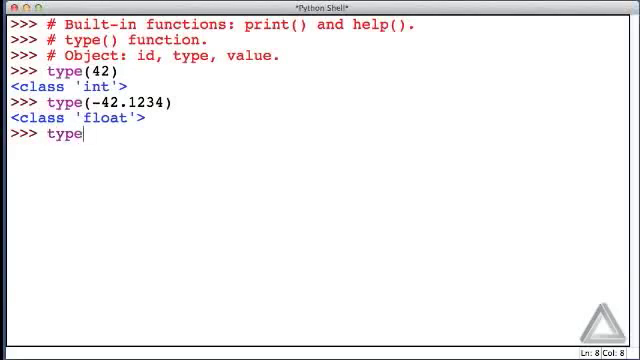
pyautogui.write('("')
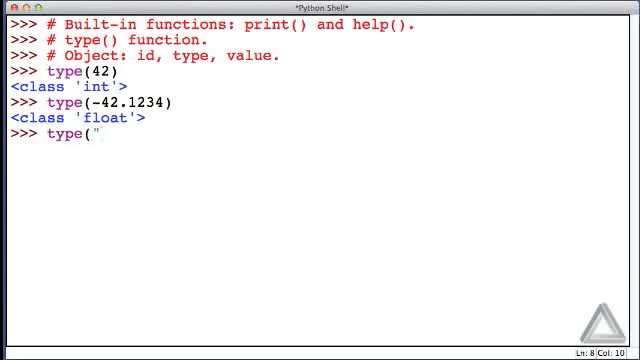
pyautogui.write('Hello')
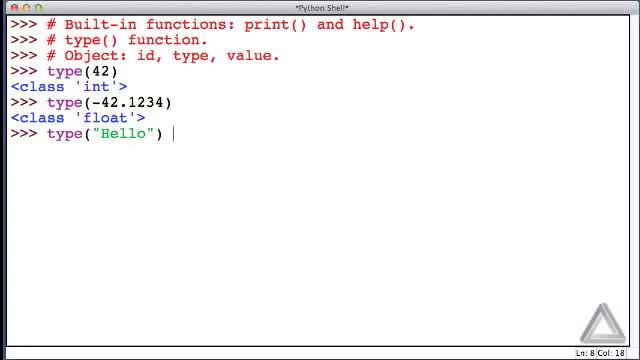
pyautogui.press('Return')
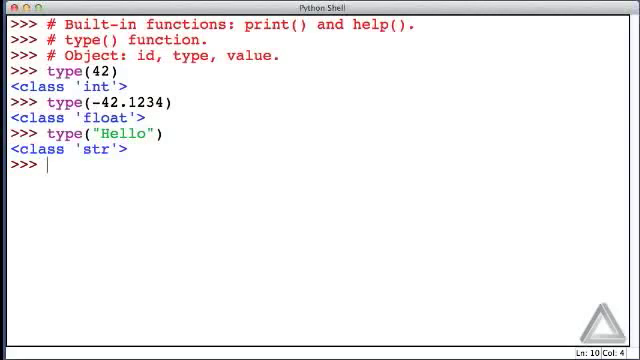
# Step: Evaluate type('A') with single quotes and get <class 'str'>
pyautogui.write('type(')
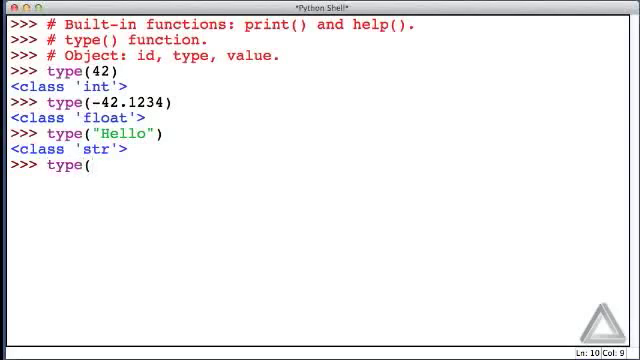
pyautogui.write("'A")
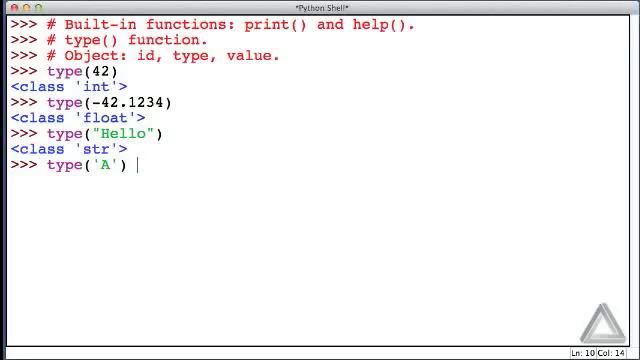
pyautogui.press('Return')
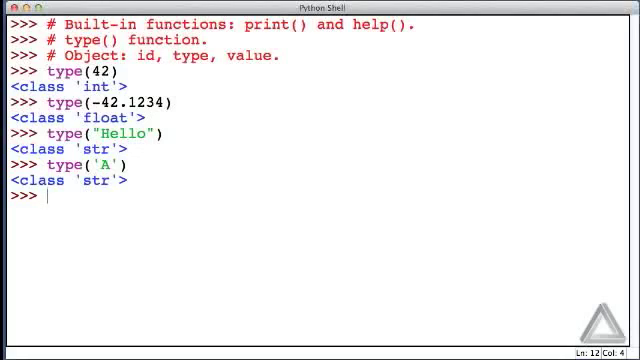
# Step: Recall type('A'), remove the A, and evaluate type('') to get <class 'str'>
pyautogui.write("type('A')")
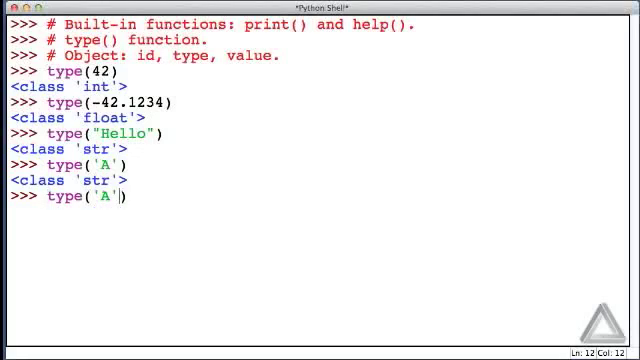
pyautogui.press('Backspace')
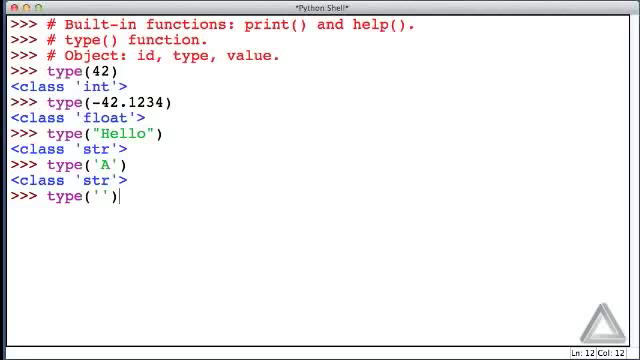
pyautogui.press('Return')
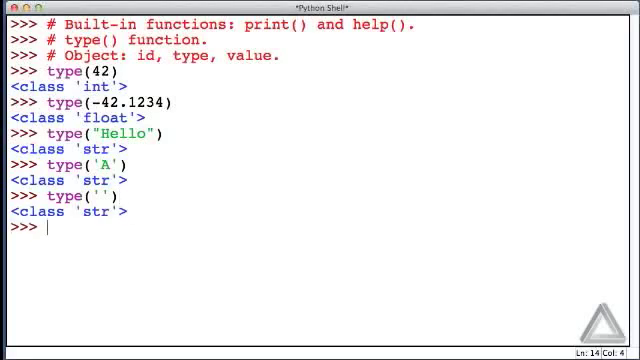
# Step: Evaluate type('324.15') and get <class 'str'> rather than float
pyautogui.write("type('')")
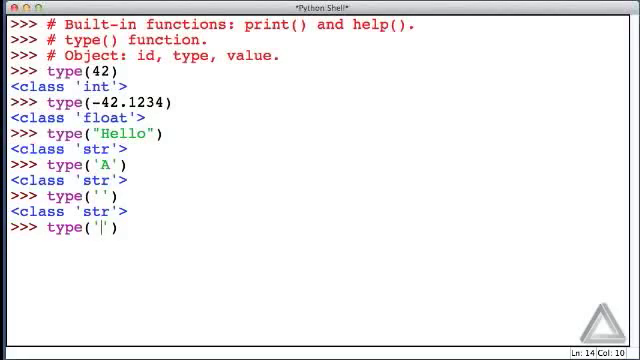
pyautogui.write('3')
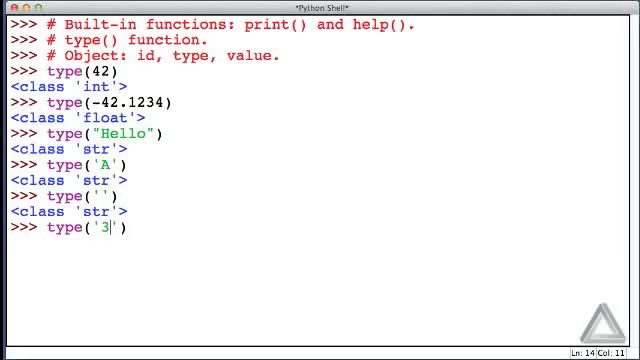
pyautogui.write('24.15')
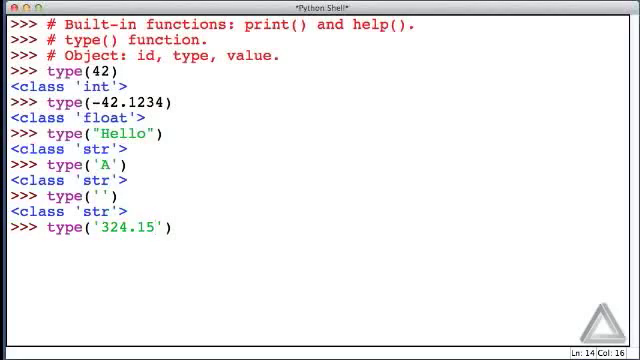
pyautogui.press('Return')
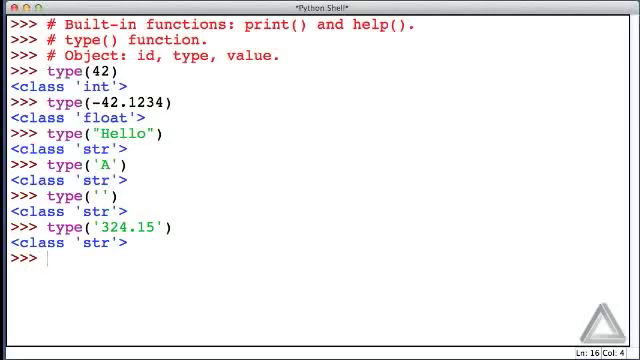
# Step: Evaluate type(print) and get <class 'builtin_function_or_method'>
pyautogui.write('type')
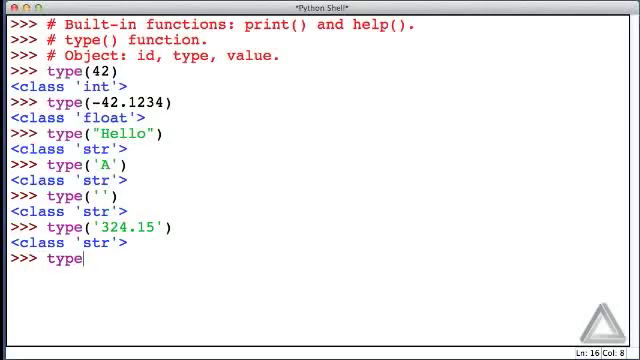
pyautogui.write('(')
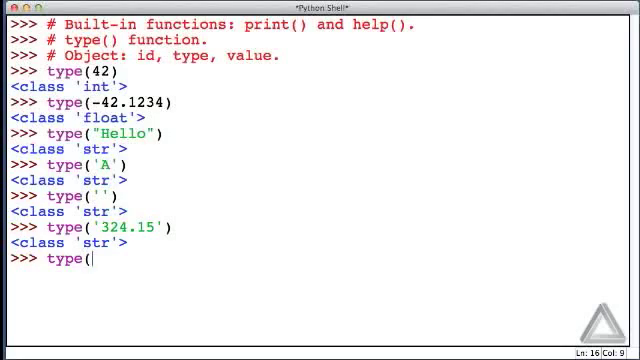
pyautogui.write('p')
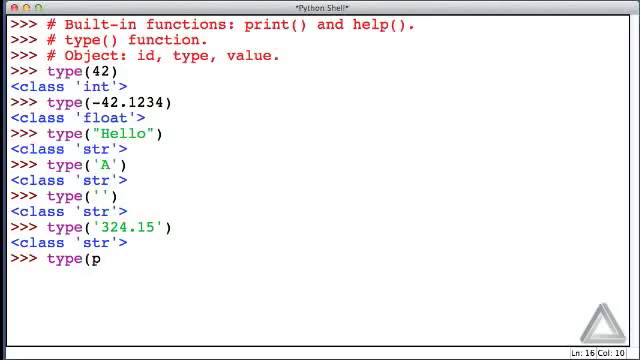
pyautogui.write('rint)')
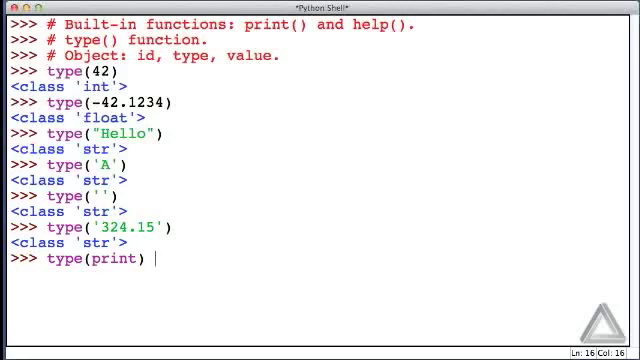
pyautogui.press('Return')
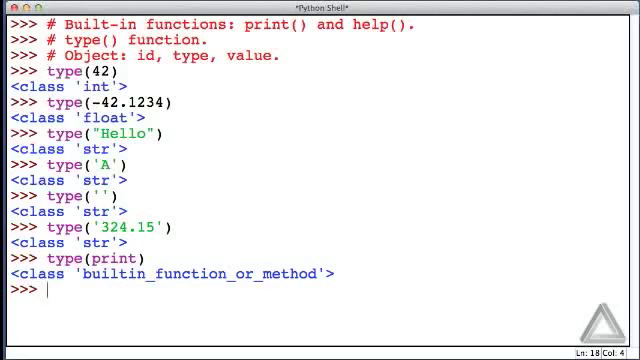
# Step: Write the closing comment '# type() function rarely used in programs.'
pyautogui.write('# type')
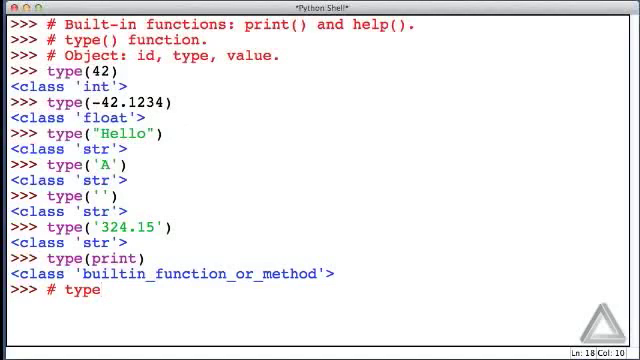
pyautogui.write('() function')
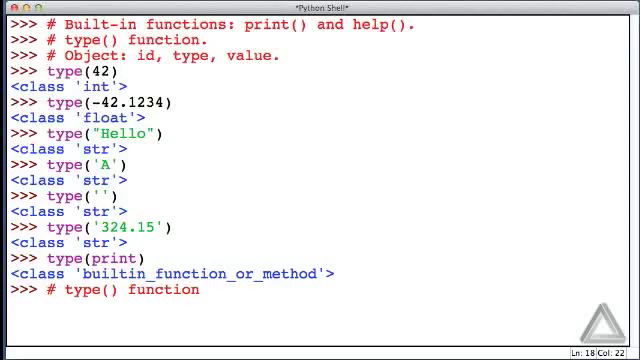
pyautogui.write('rarely used')
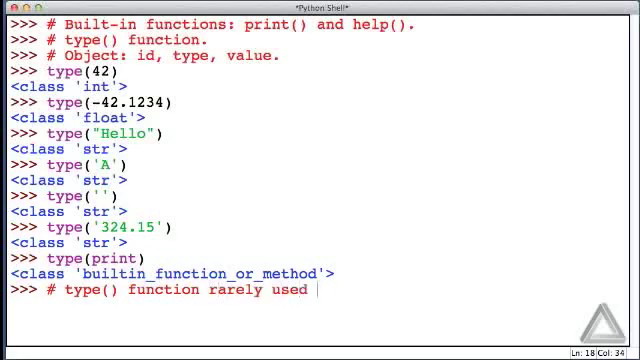
pyautogui.write('in progra')
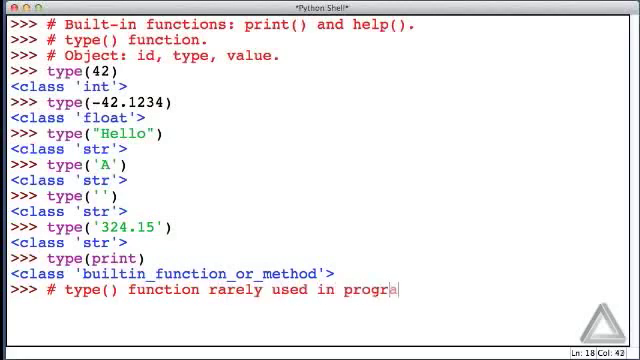
pyautogui.write('ms.')
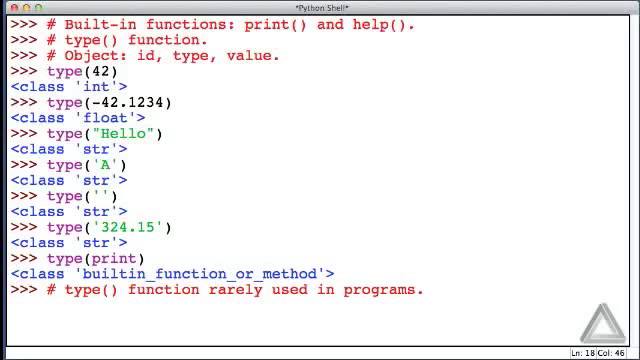